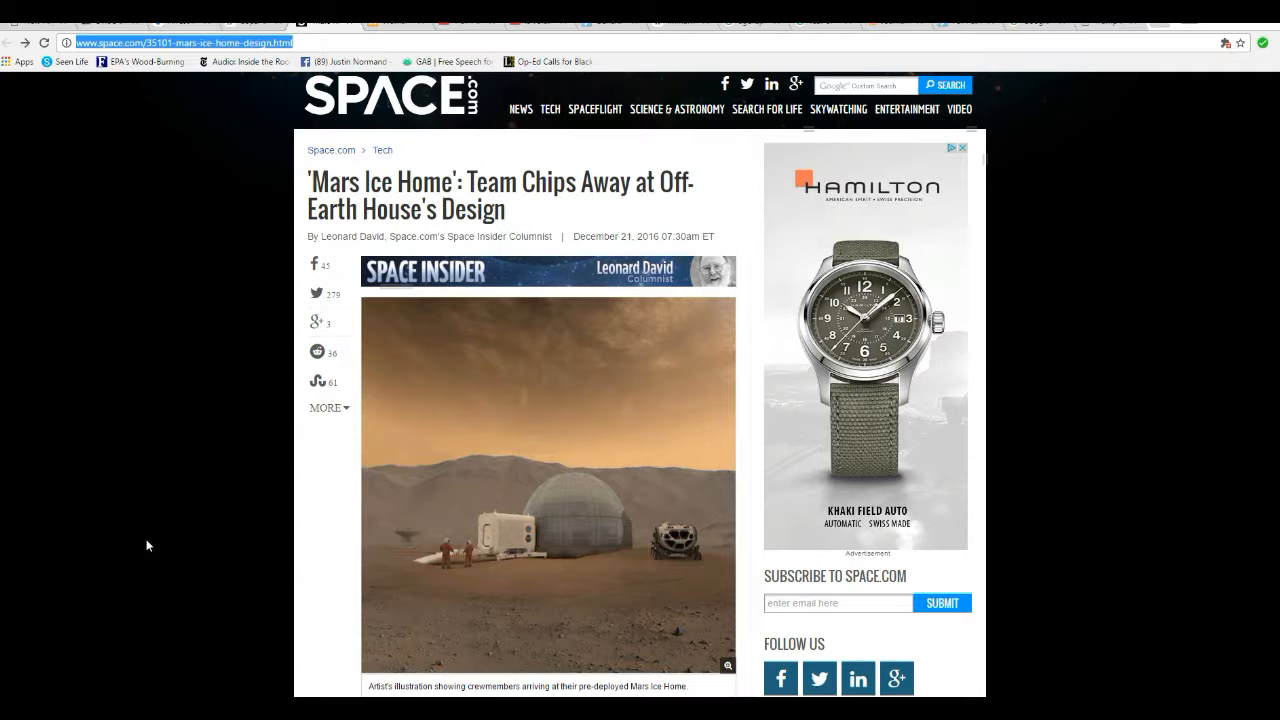
mouse_move(191, 544)
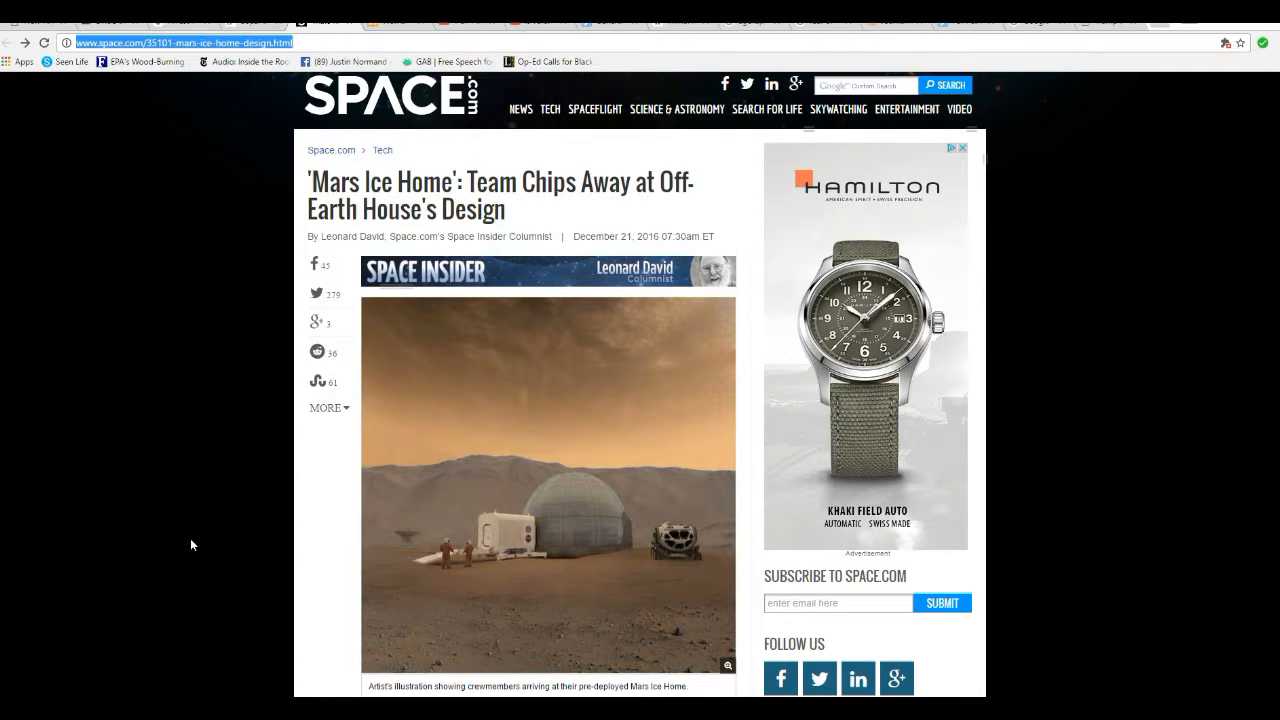
- Scroll past the Ice Home illustration to the paragraphs on Utopia Planitia's buried ice
scroll("down", 3)
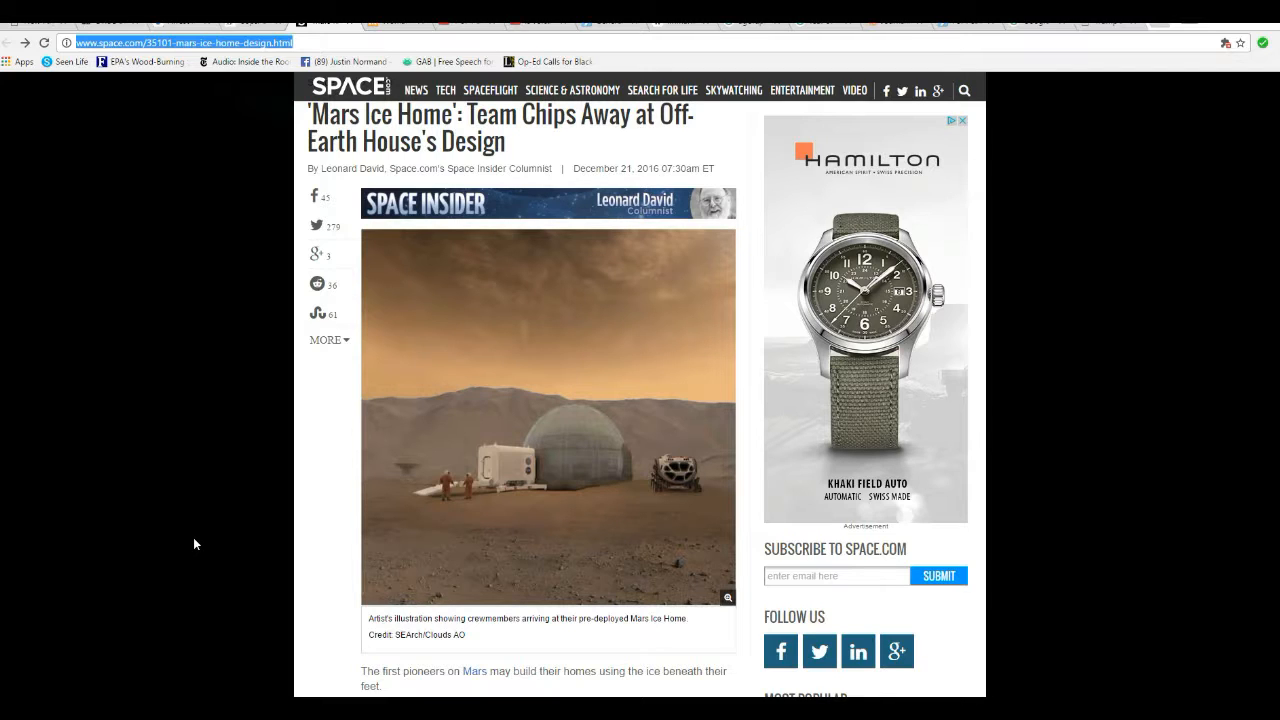
scroll("down", 3)
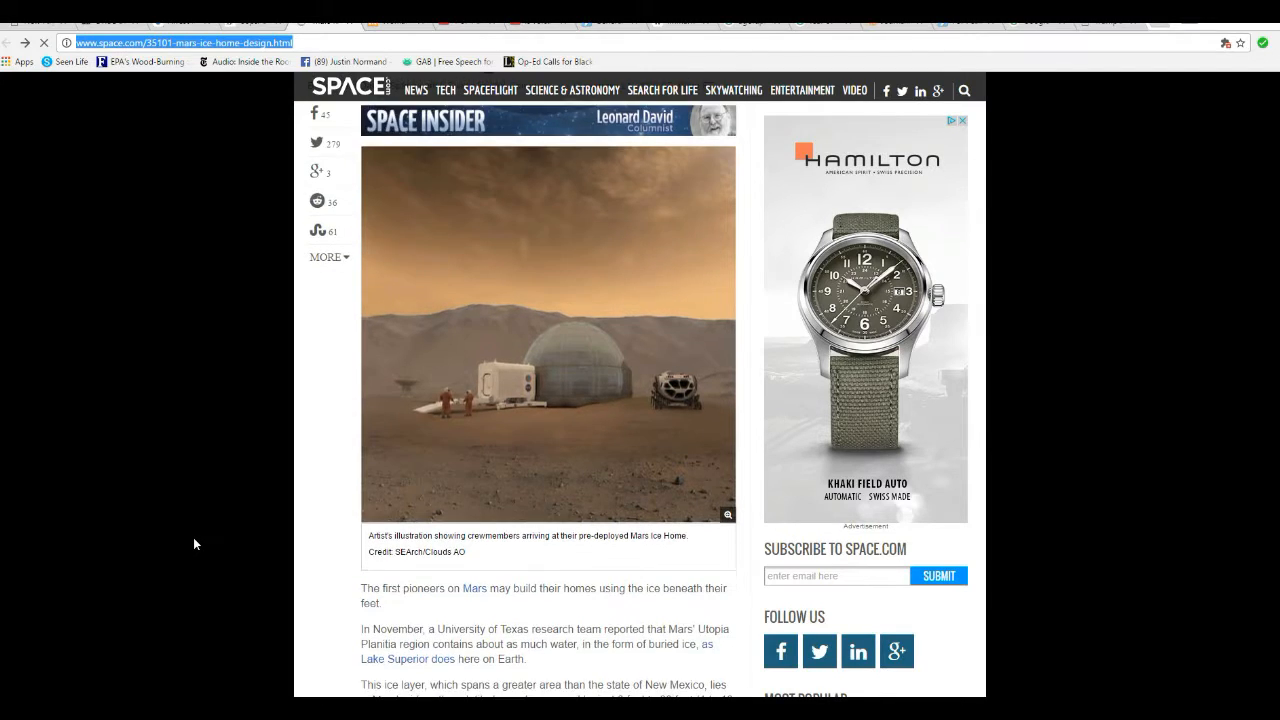
scroll("down", 3)
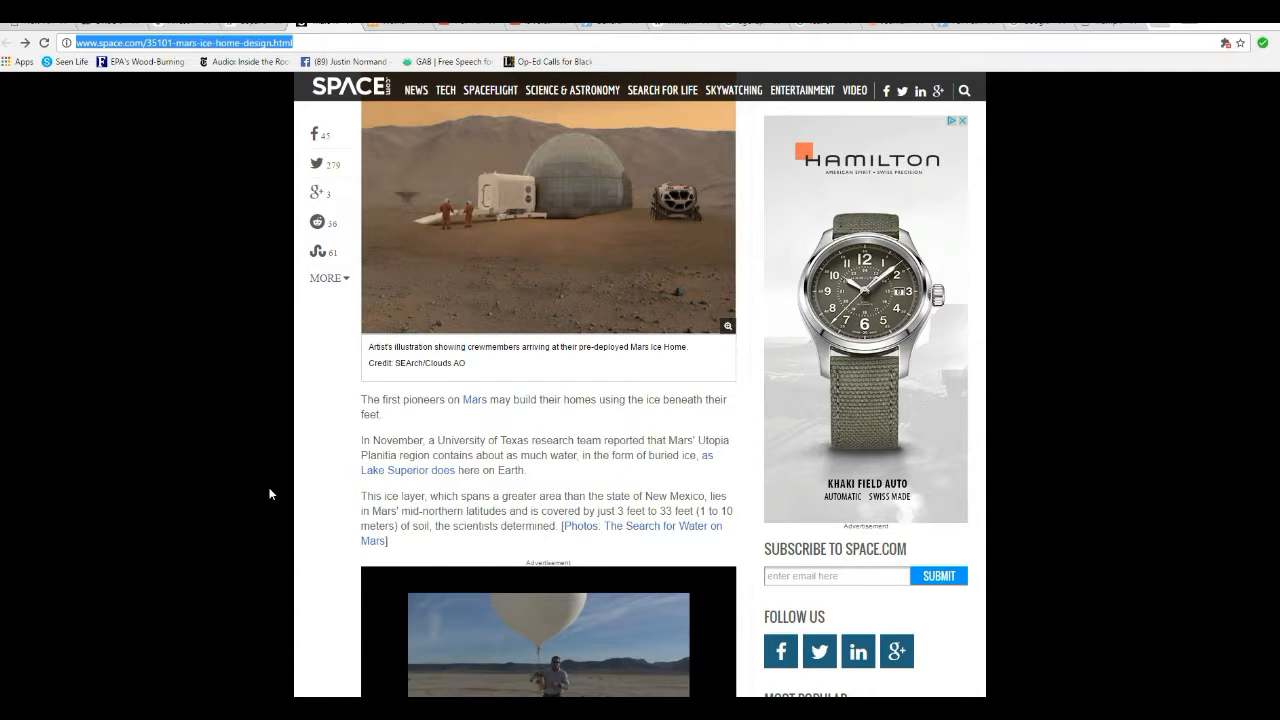
- Scroll past the video to Kempton's quote and the first-floor layout diagram
scroll("down", 3)
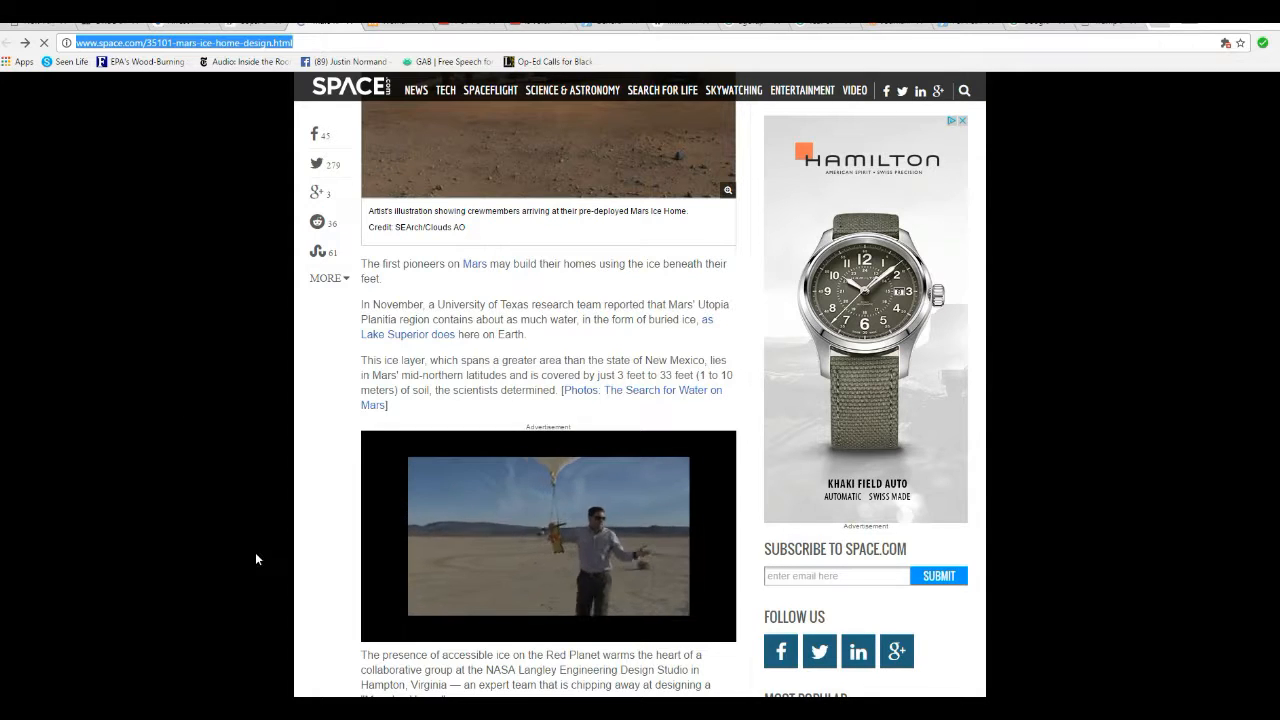
scroll("down", 3)
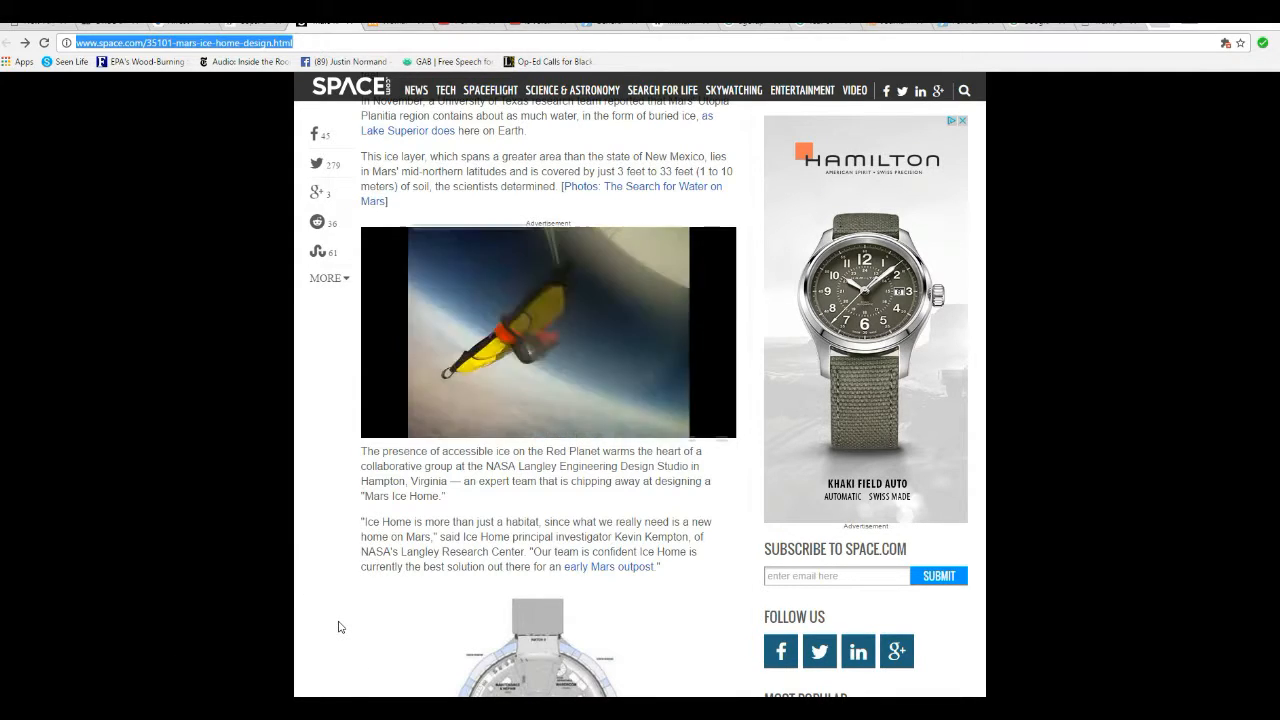
scroll("down", 3)
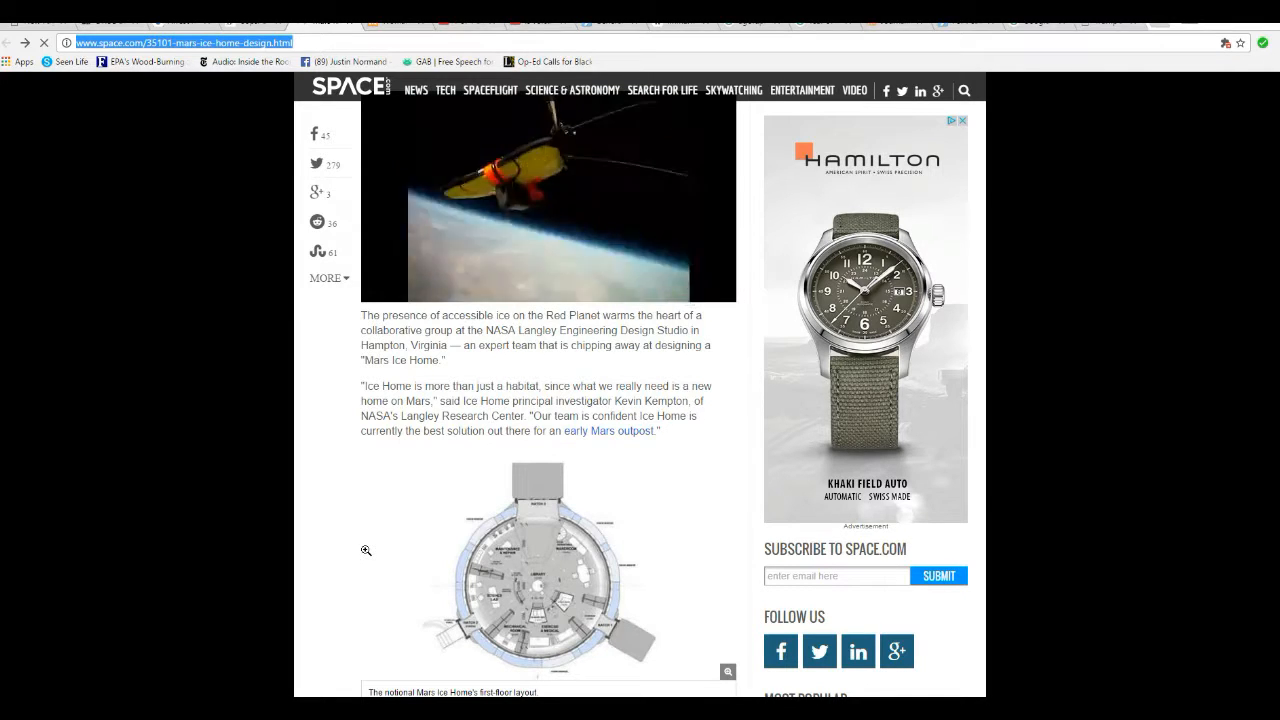
- Scroll past the floor plan to 'The advantages of ice' and the illuminated Ice Home image
scroll("down", 3)
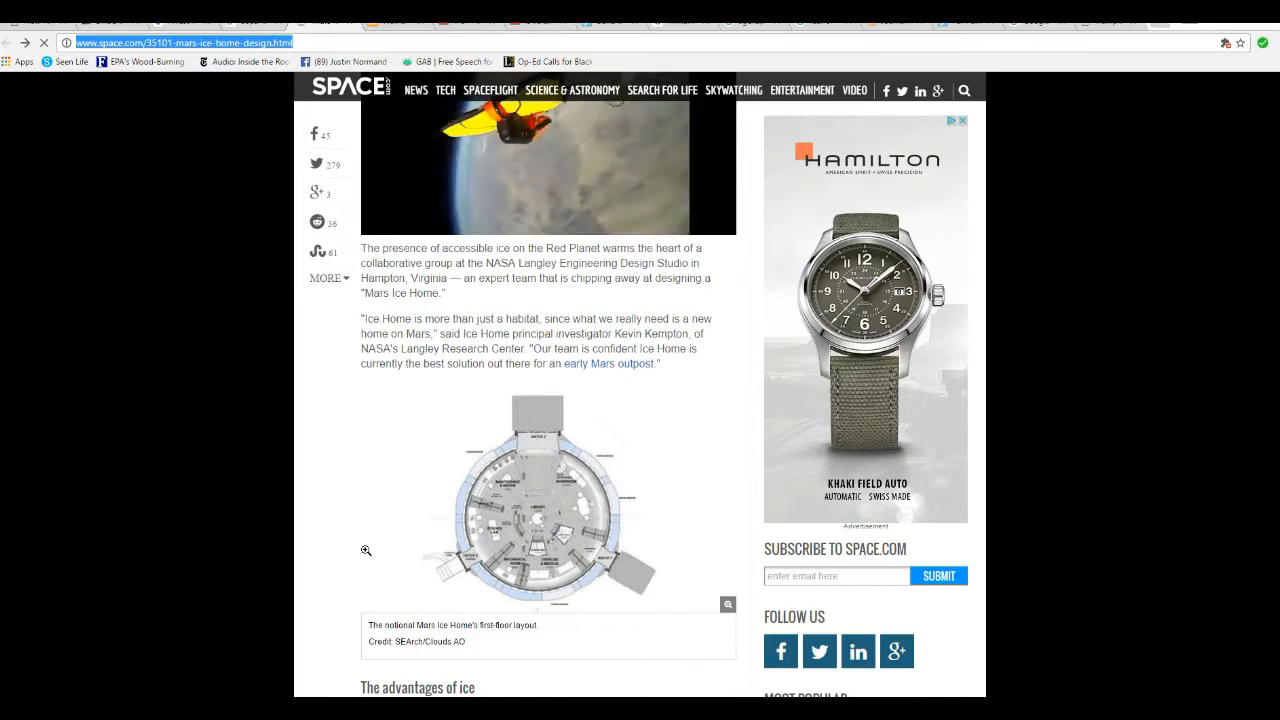
scroll("down", 3)
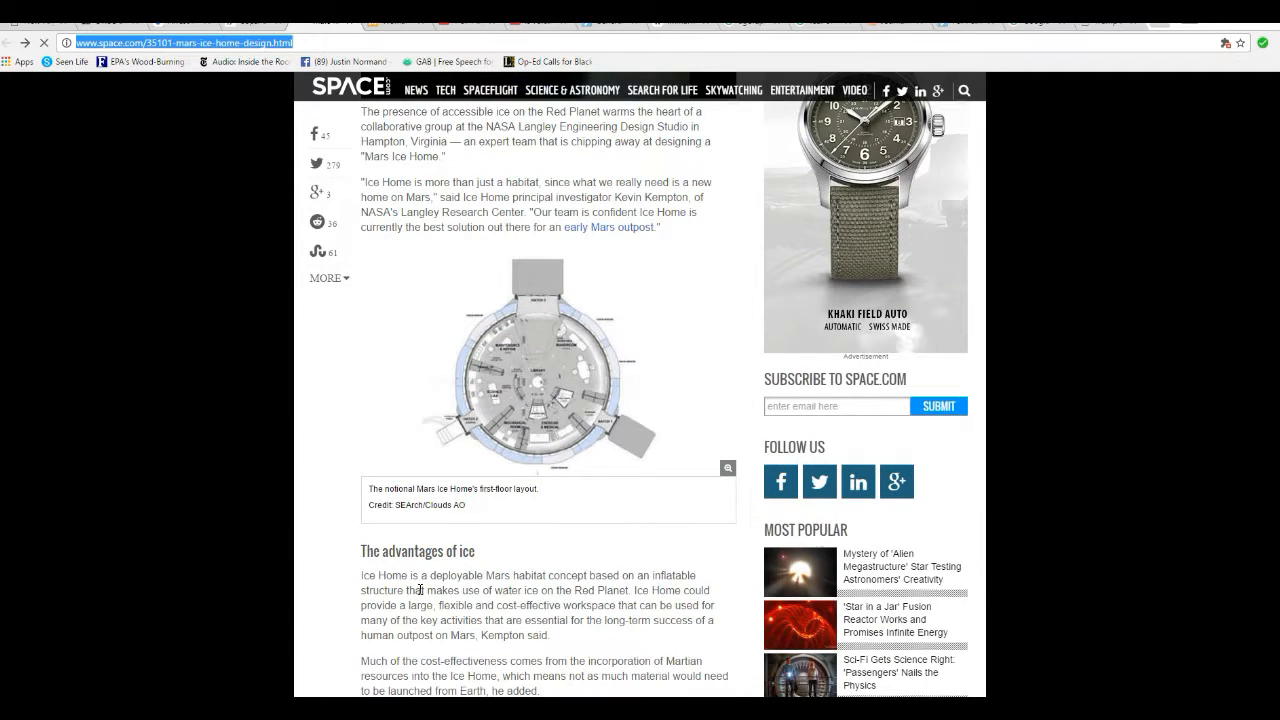
mouse_move(350, 561)
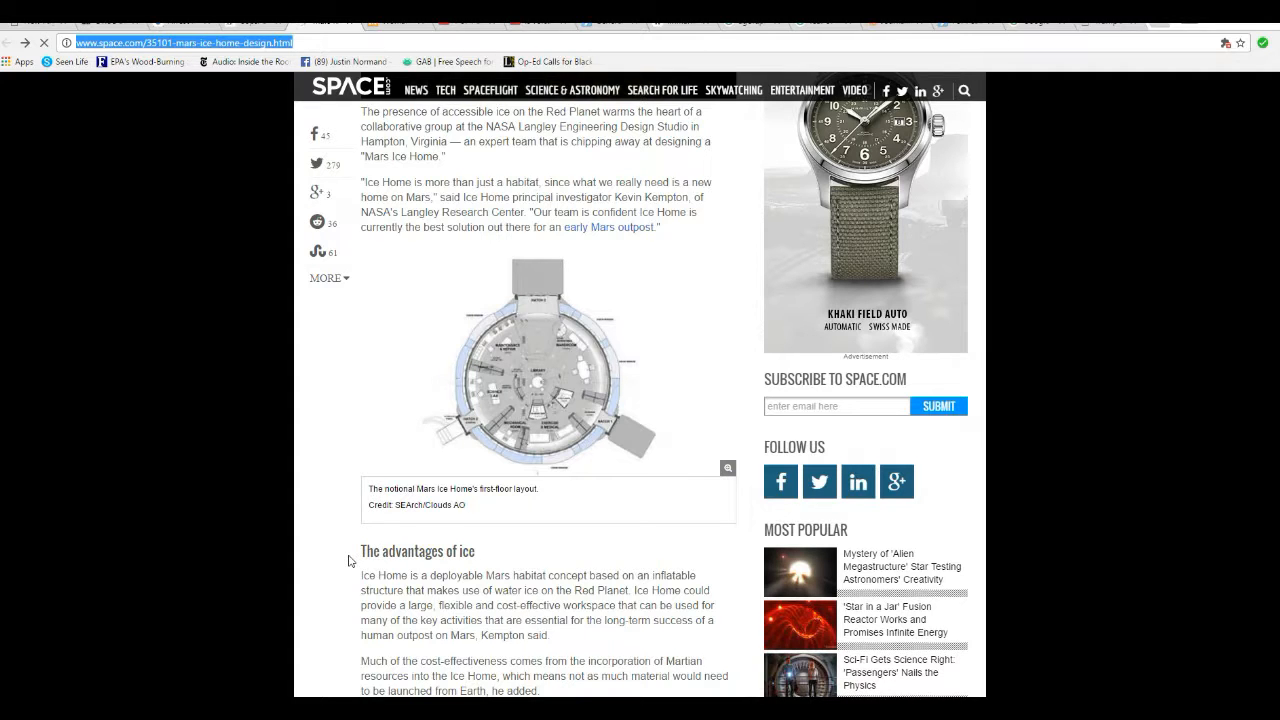
scroll("down", 3)
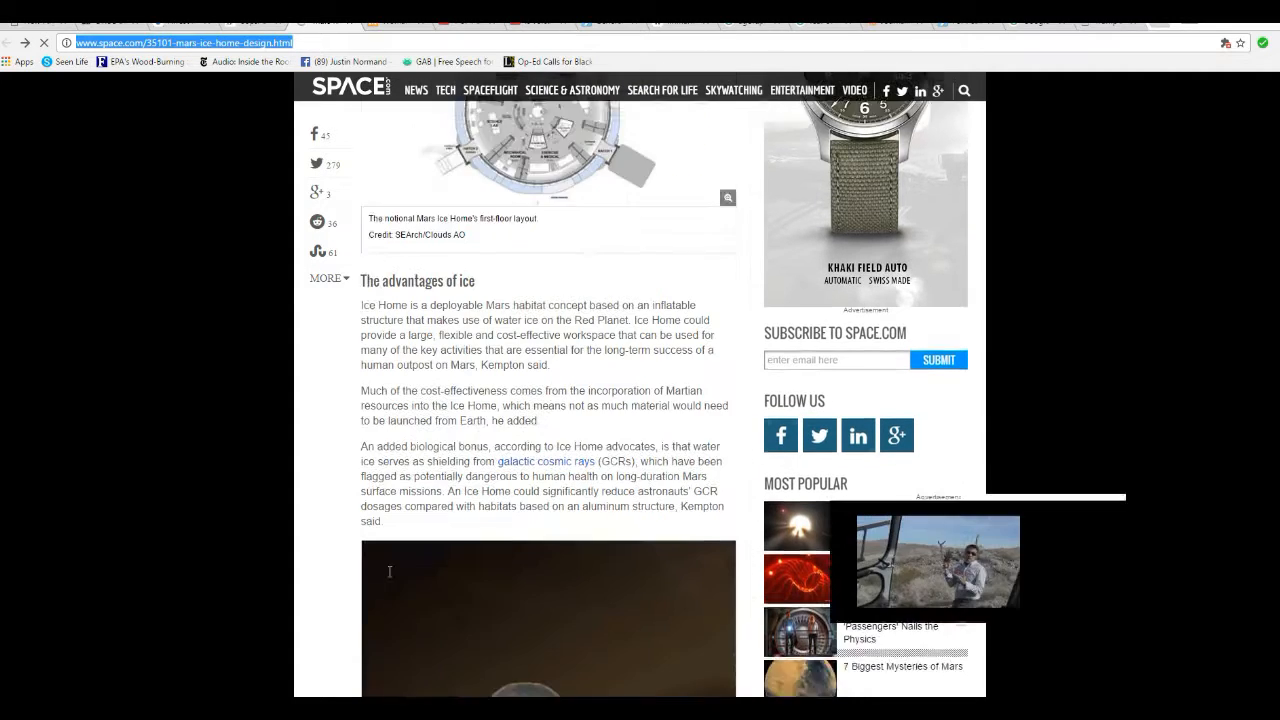
scroll("down", 3)
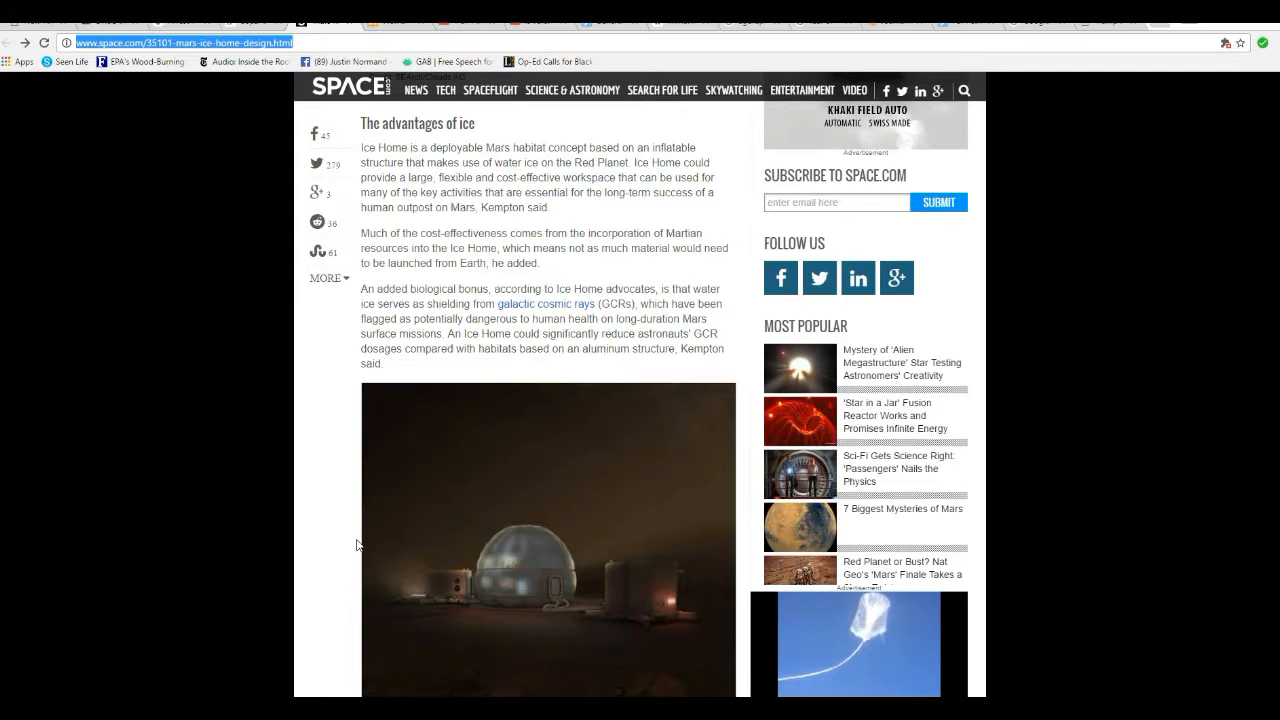
- Scroll past the Martian-evening image to Kempton's quotes on pressurized workspace
scroll("down", 3)
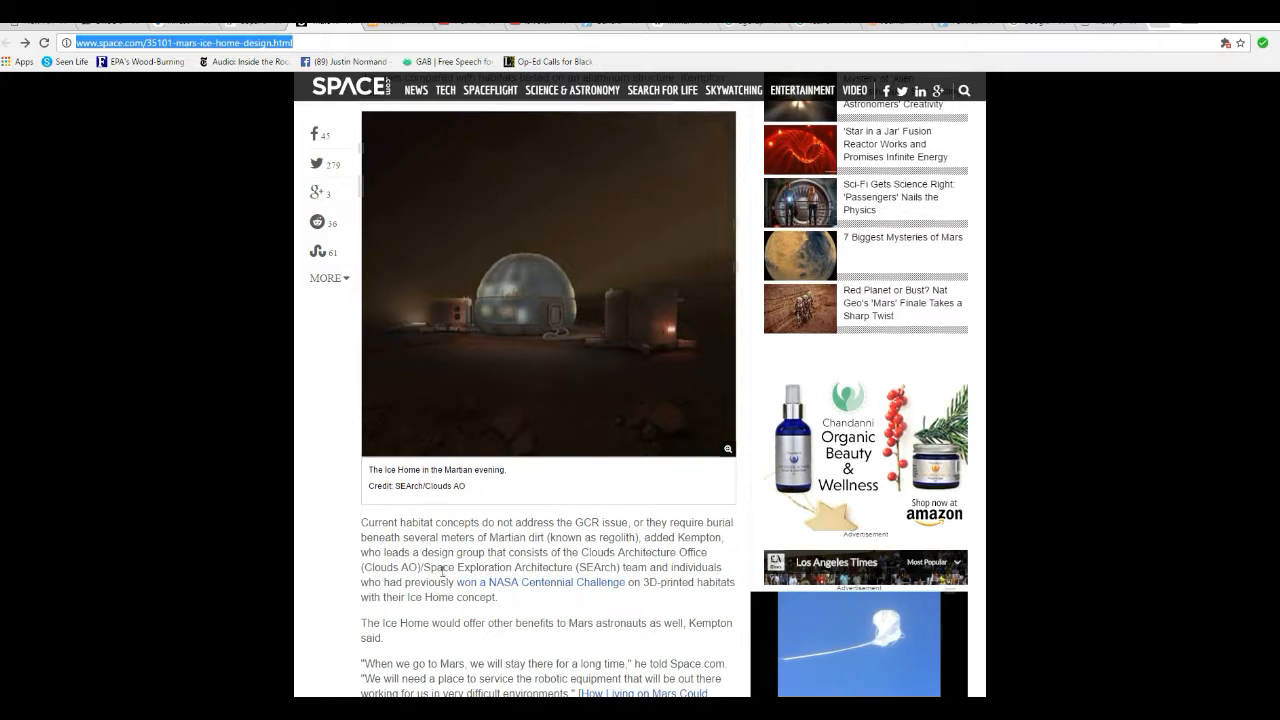
scroll("down", 3)
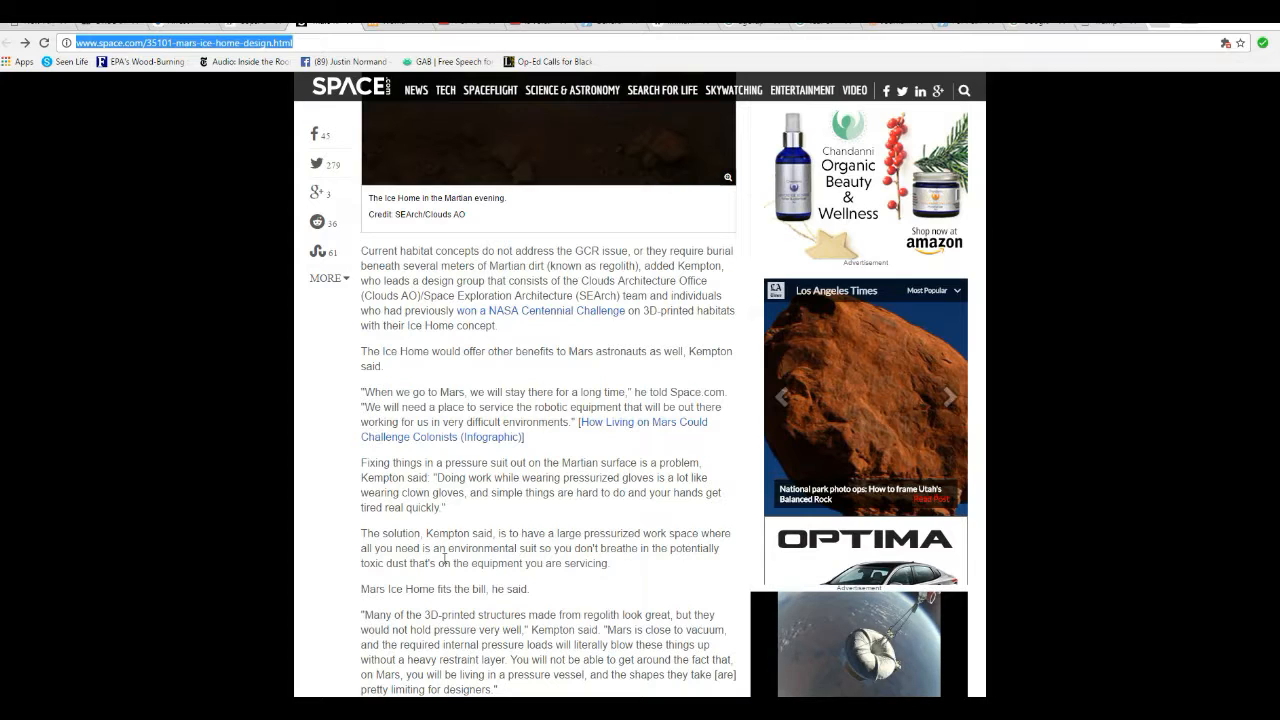
left_click(948, 397)
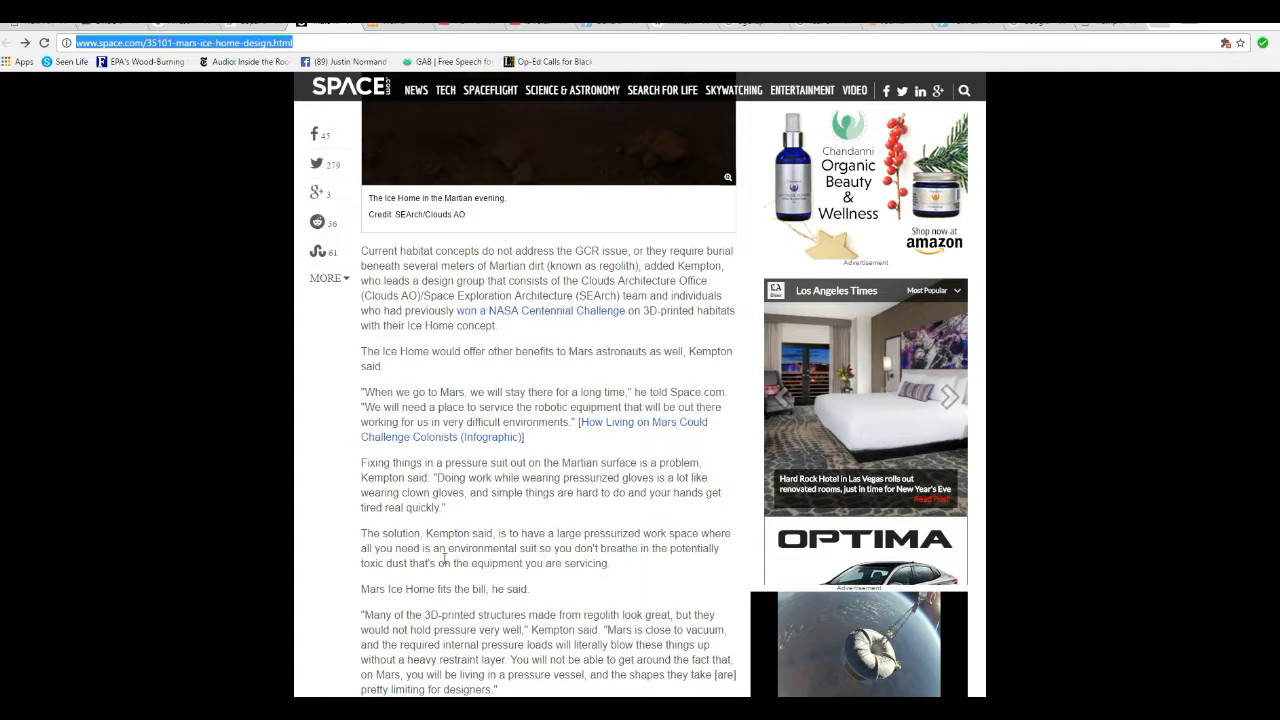
left_click(948, 398)
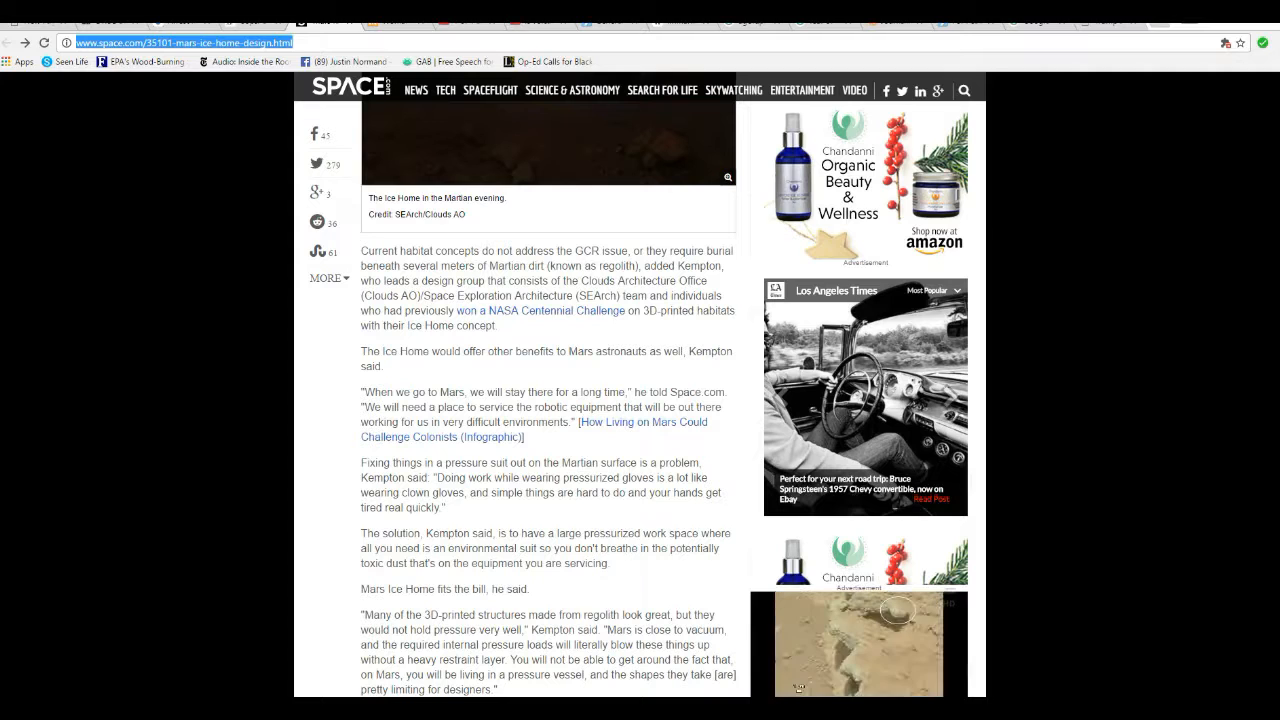
scroll("down", 3)
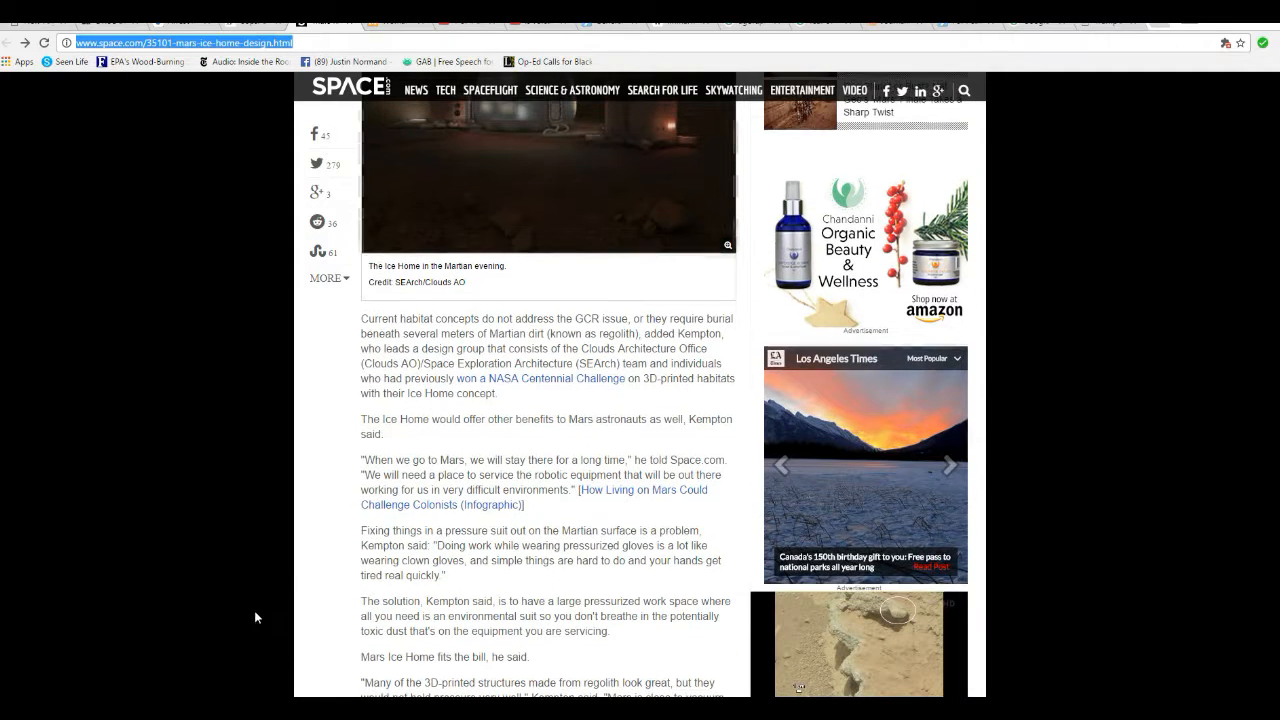
- Scroll up to show the 'Ice Home in the Martian evening' illustration
scroll("up", 3)
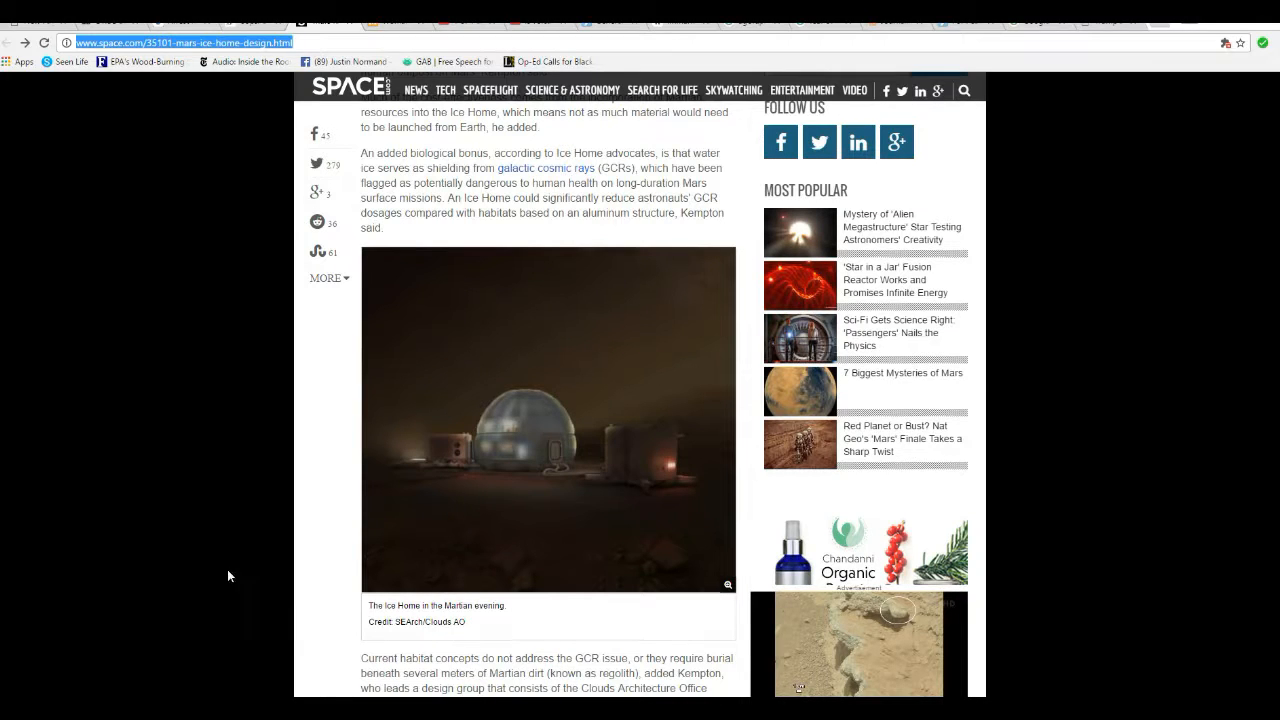
mouse_move(207, 565)
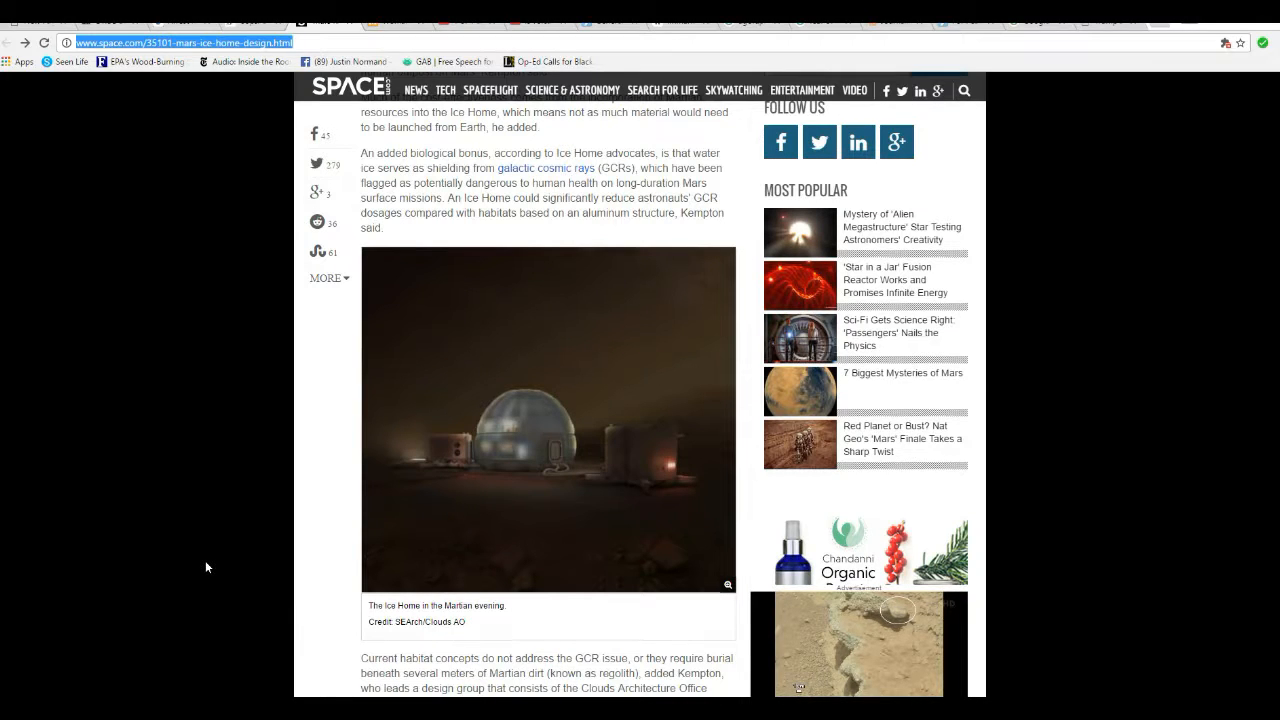
mouse_move(170, 581)
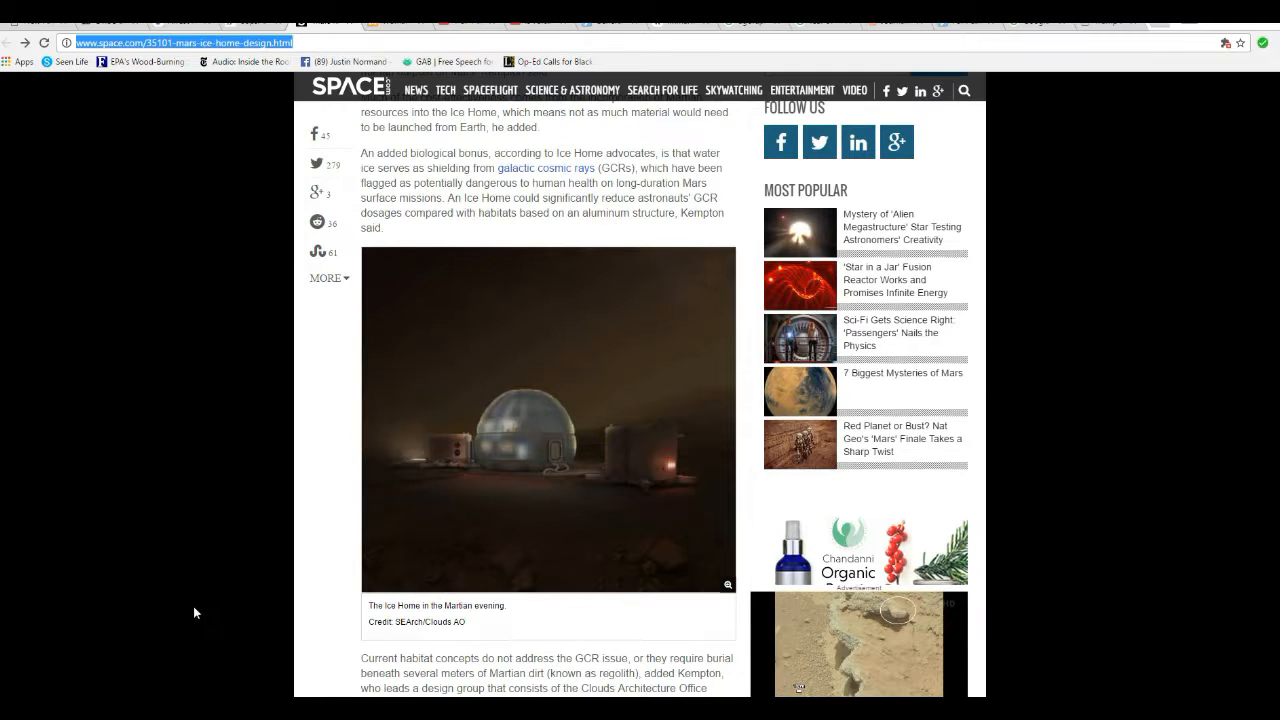
mouse_move(268, 651)
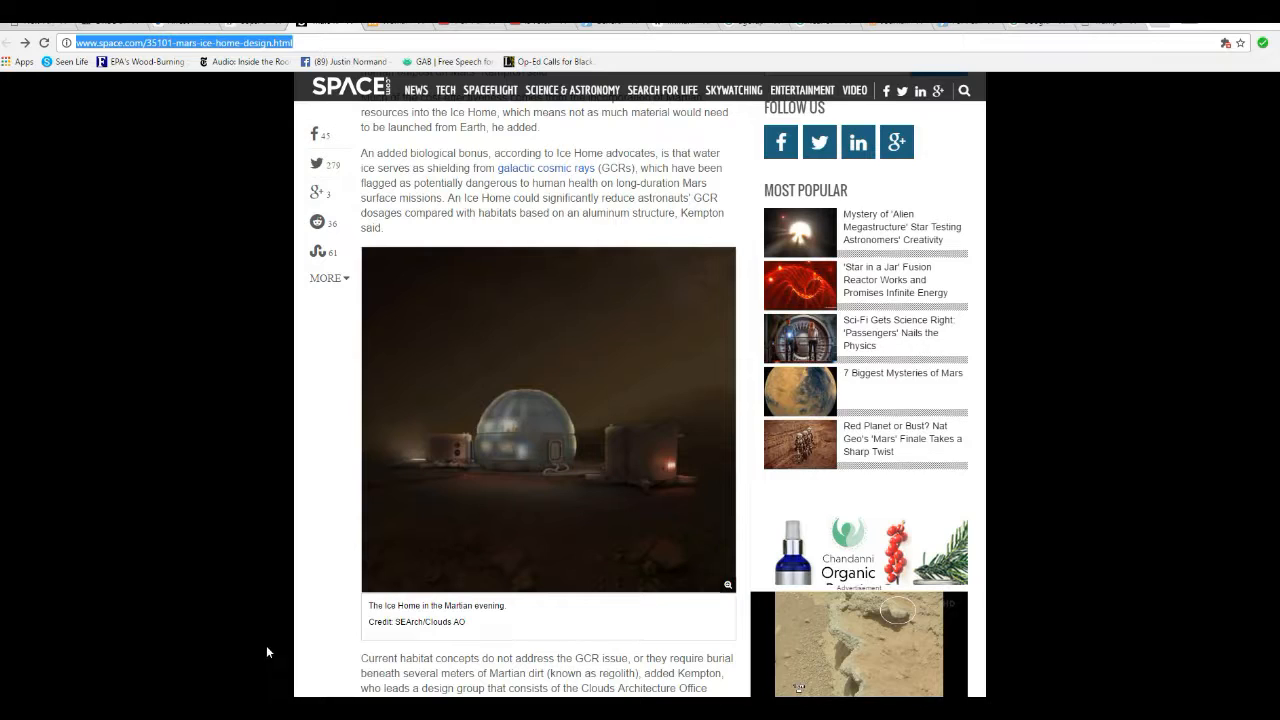